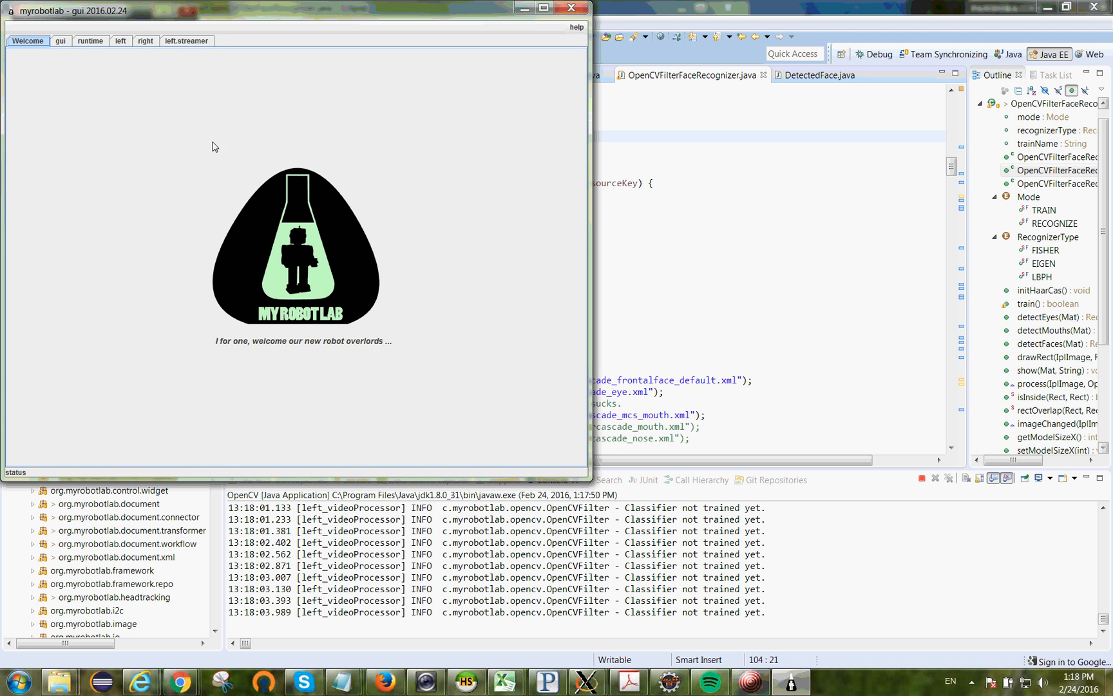
# - Show the left camera's live video and facerec filter parameters
pyautogui.click(120, 40)
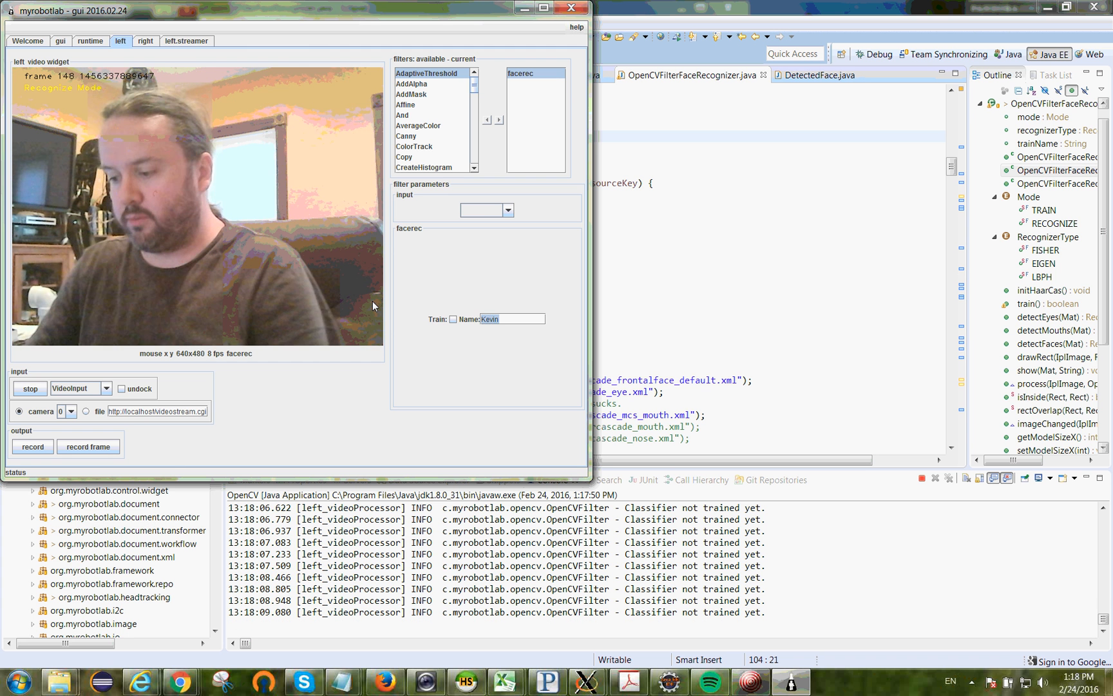
# - Enter 'Bernie' as the face recognizer training name
pyautogui.write('Bernie')
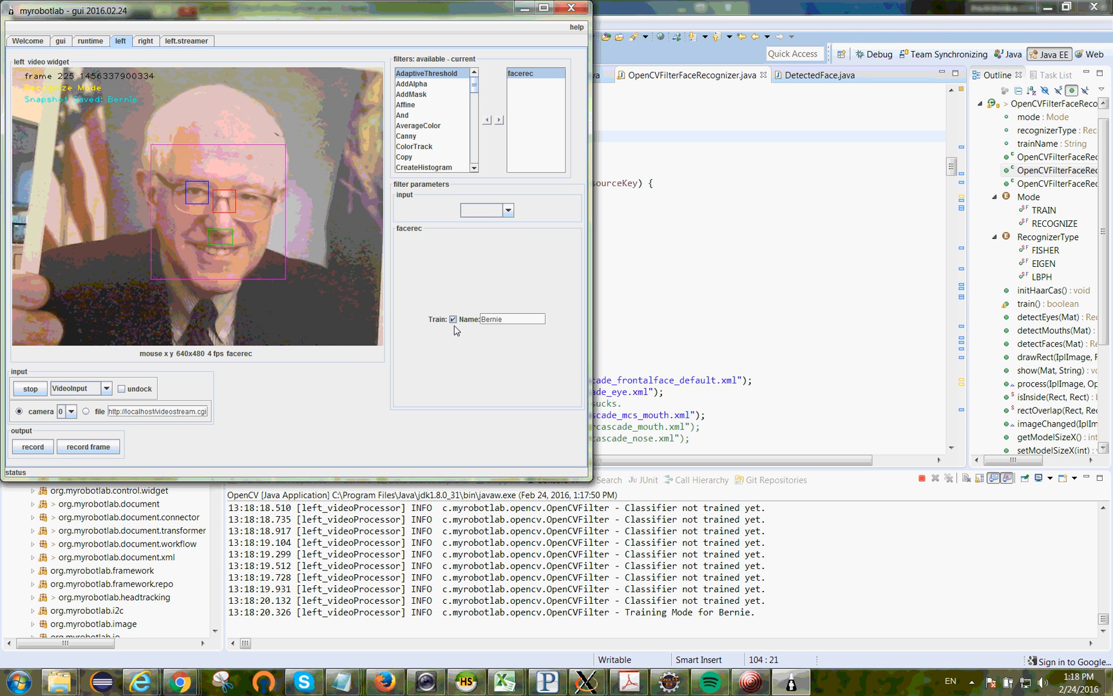
# - Untick Train to stop saving Bernie face snapshots
pyautogui.click(453, 318)
pyautogui.write('Hillary')
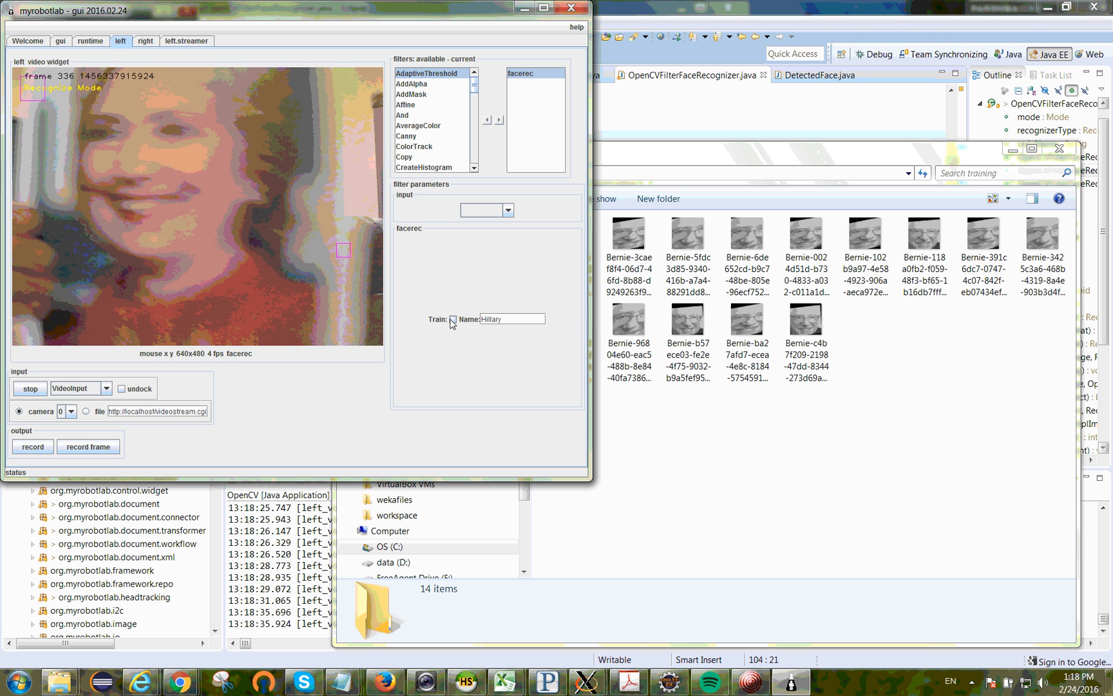
# - Tick Train to save Hillary face snapshots
pyautogui.click(453, 318)
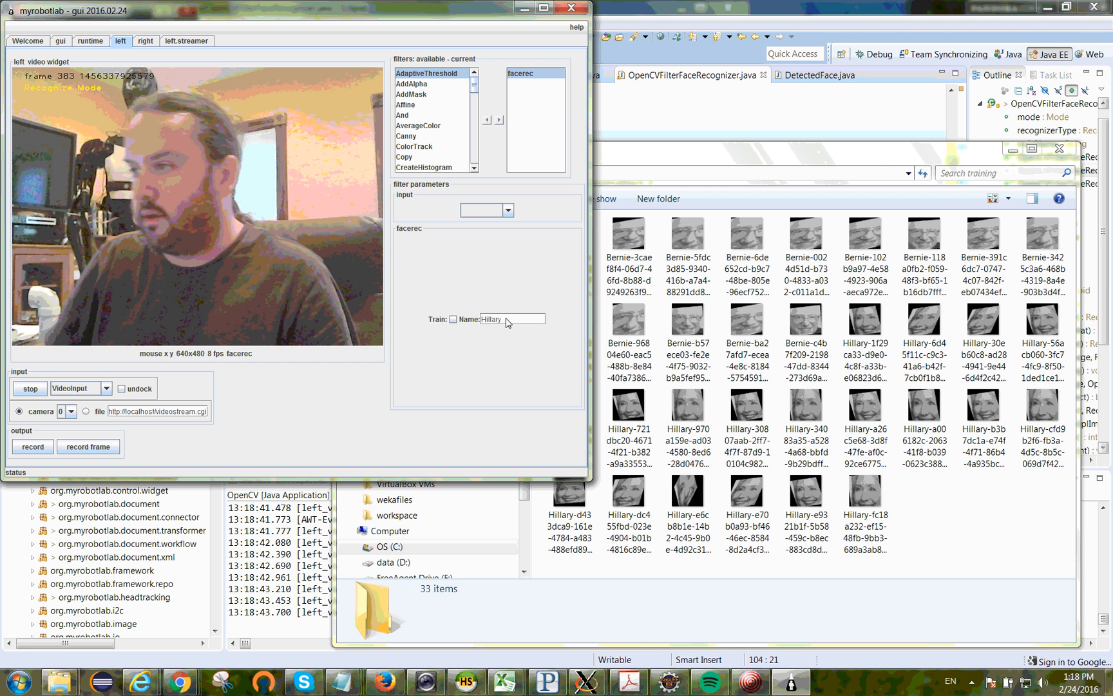
# - Enter 'Trump' as the name and tick Train to capture Trump face snapshots
pyautogui.write('Tru')
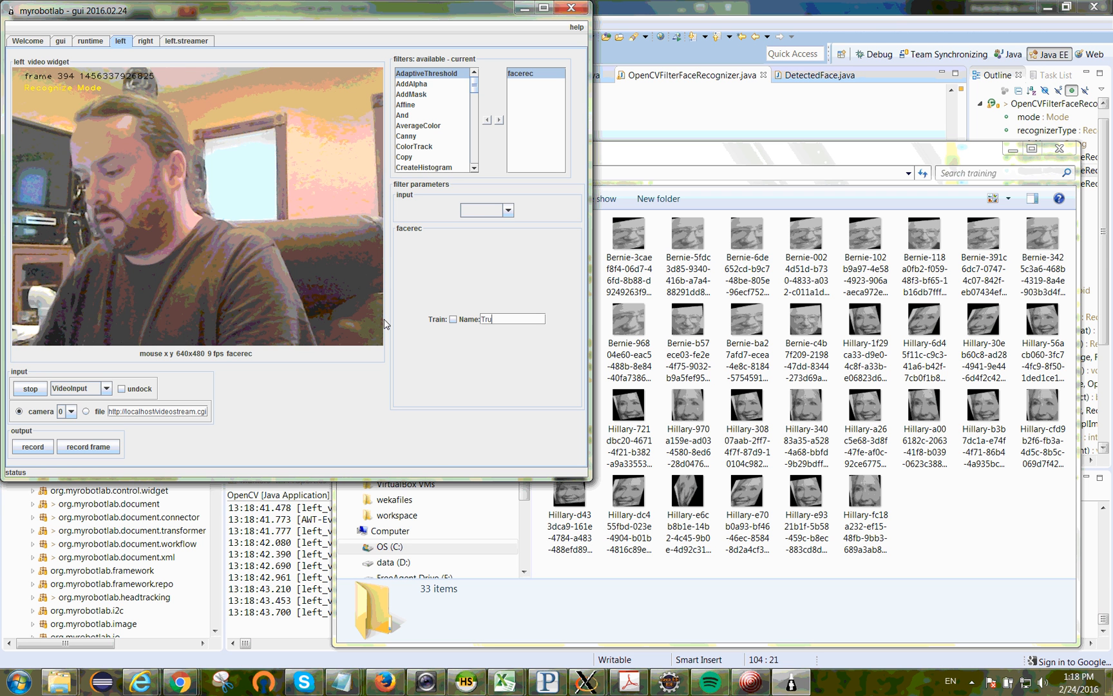
pyautogui.click(453, 319)
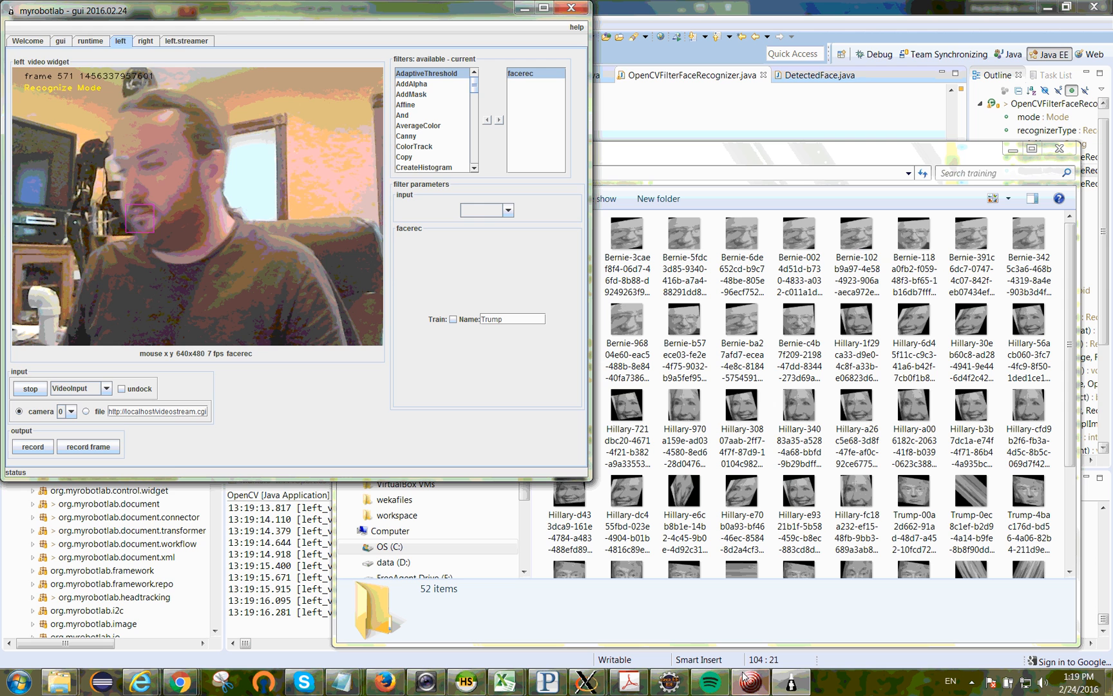
pyautogui.click(32, 446)
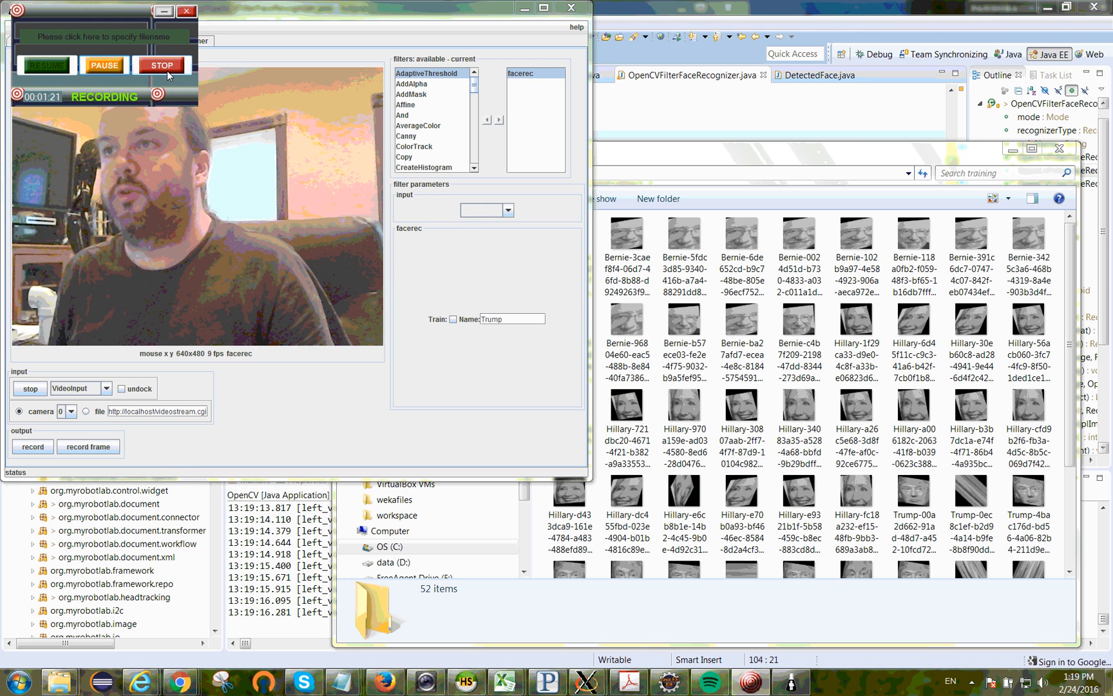